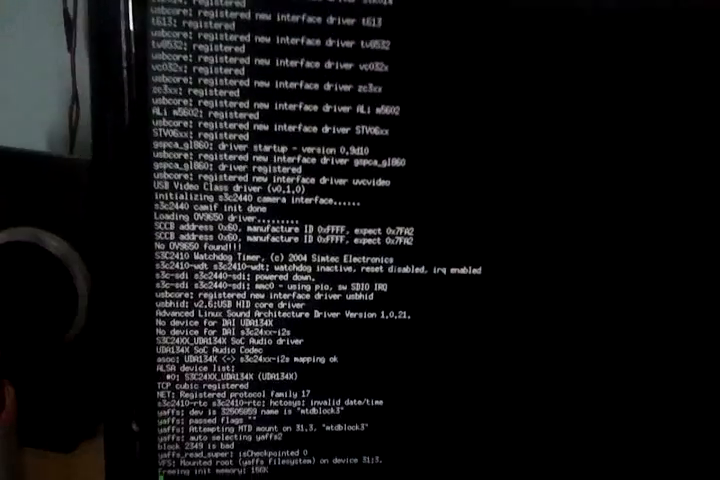
- Scroll through the kernel boot messages until 'Please press Enter to activate this console.' appears
scroll("down", 3)
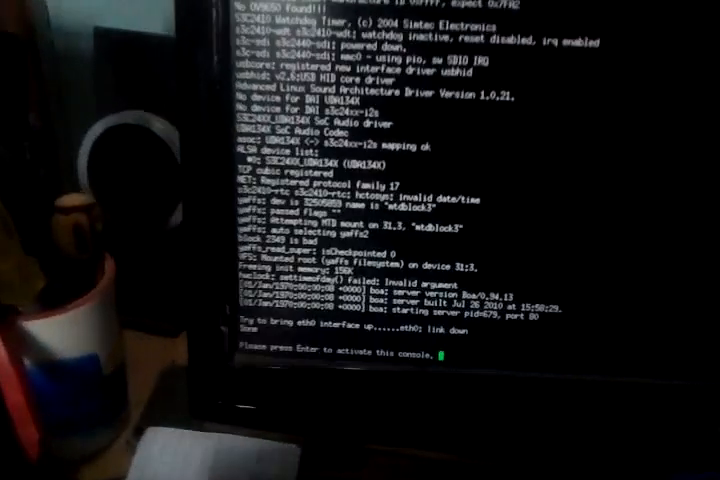
- Press Enter at the activation message to get the FriendlyARM root shell prompt
key("enter")
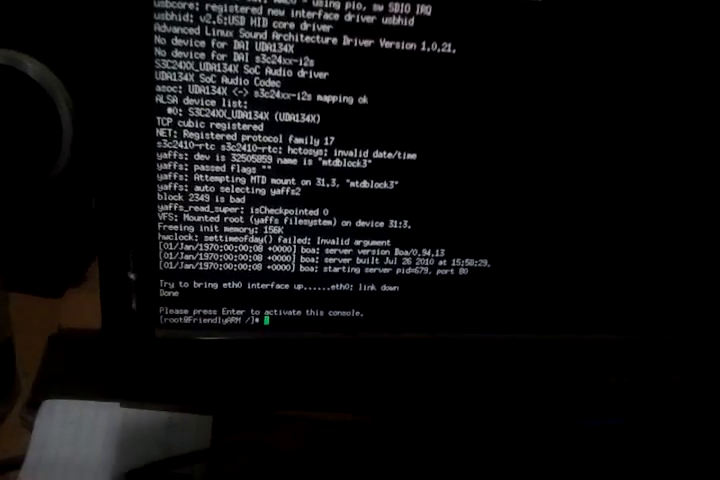